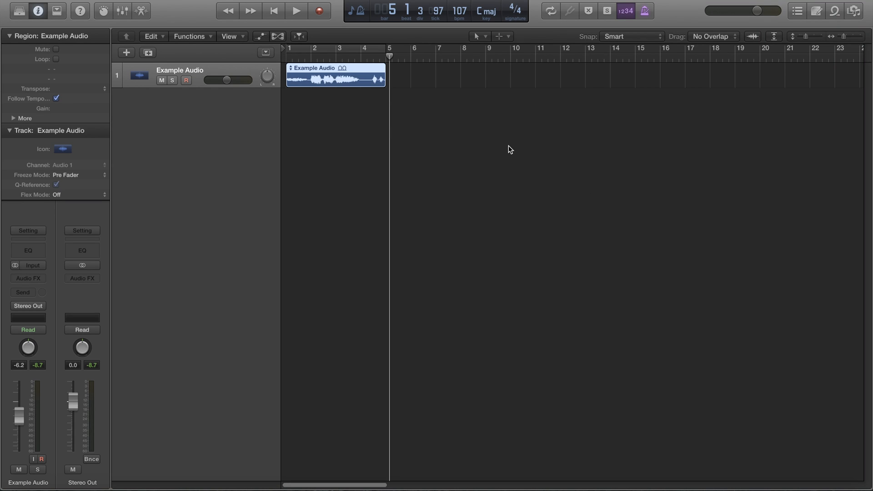
mouse_move(463, 87)
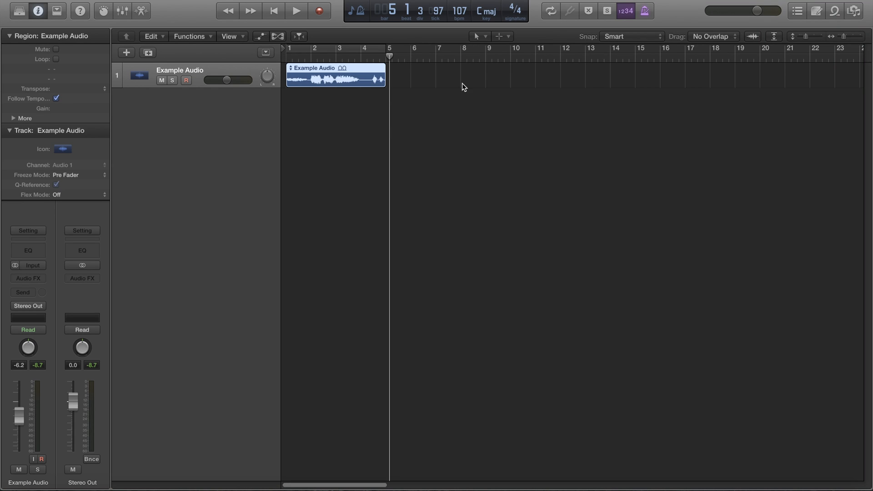
Step: Play the Example Audio track from the start to hear the unprocessed sound
click(274, 11)
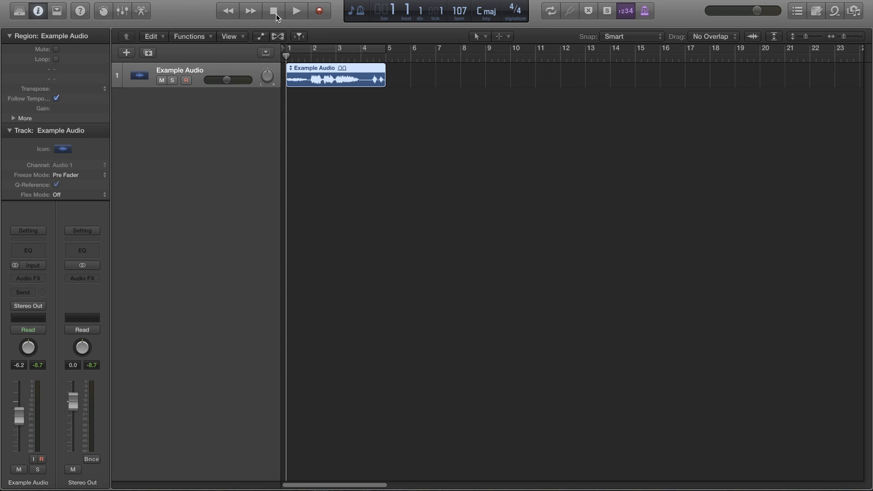
click(296, 11)
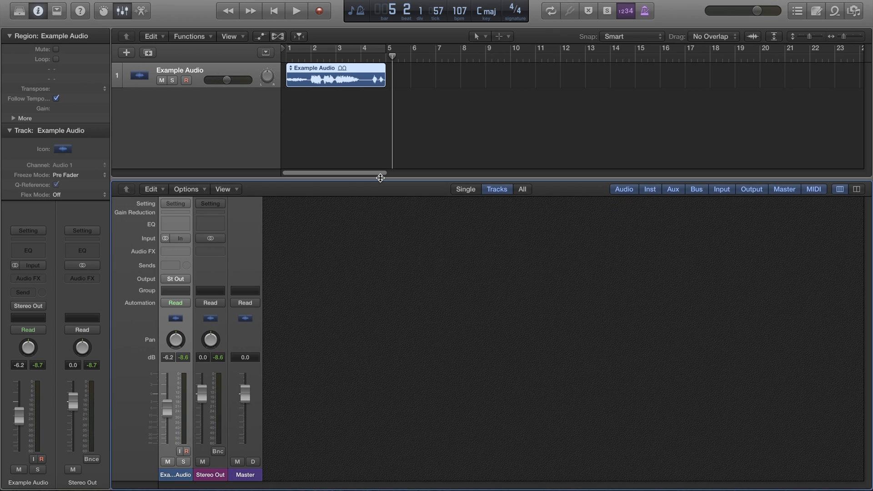
Step: Insert a stereo Pitch Shifter in the Example Audio channel's Audio FX slot
click(175, 251)
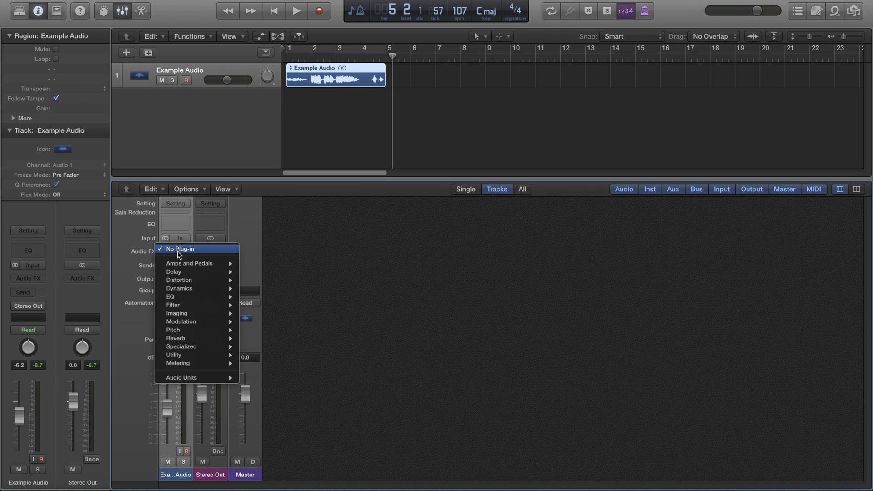
mouse_move(173, 329)
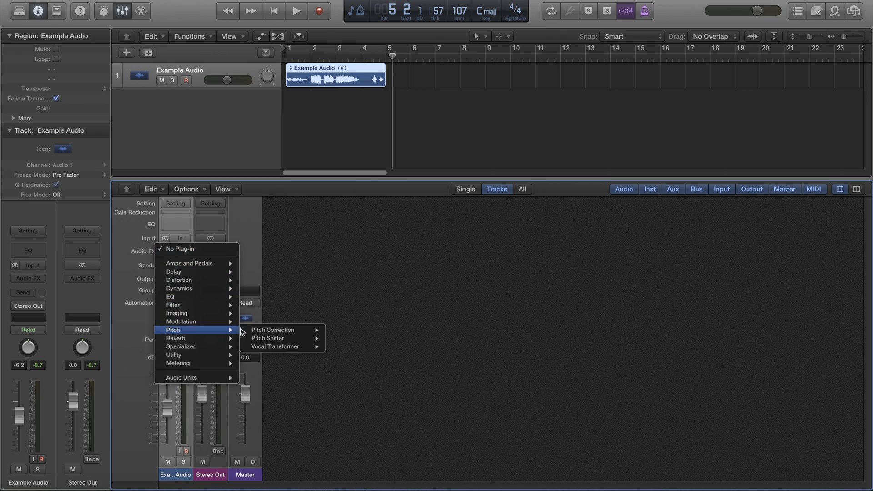
mouse_move(267, 339)
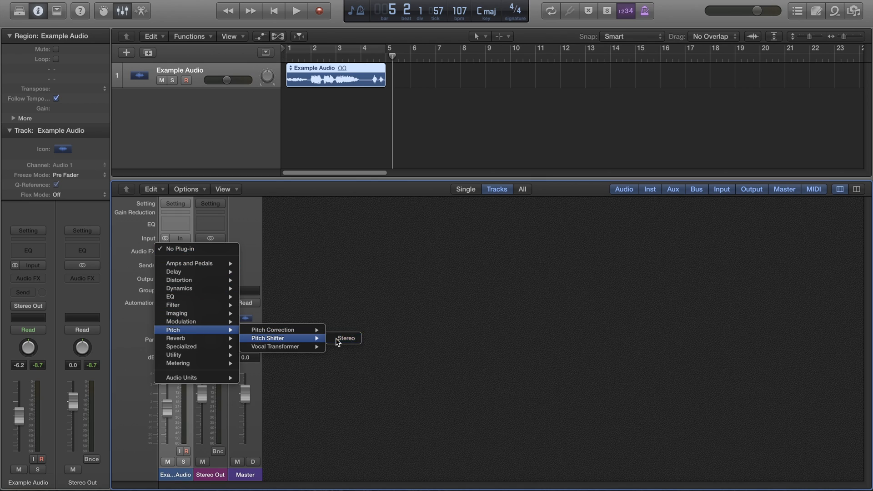
click(345, 338)
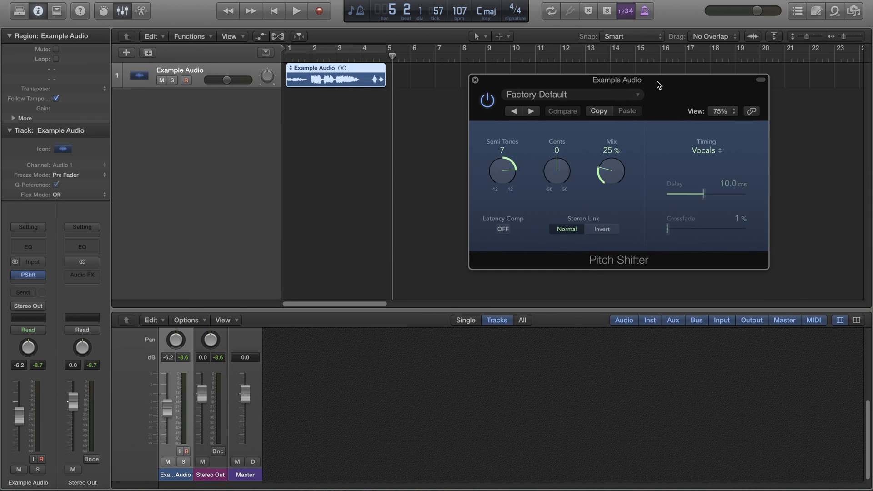
Step: Set Pitch Shifter Mix to 0% and Semi Tones to 1, then audition and stop
click(273, 10)
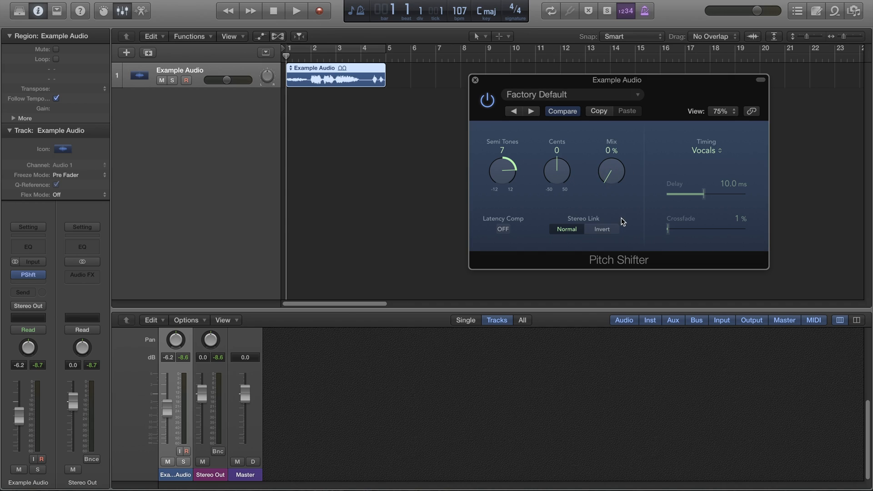
drag(502, 167, 511, 173)
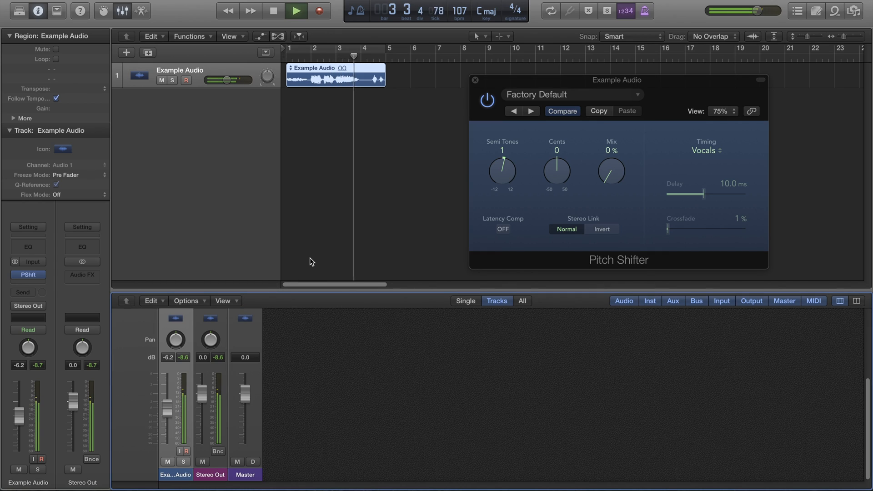
click(296, 11)
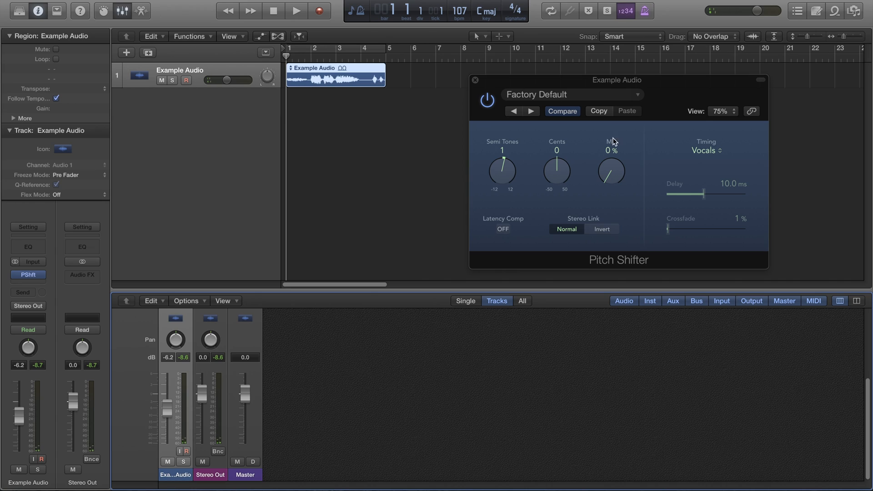
Step: Turn the Pitch Shifter Mix up to 100% and play the shifted track
drag(611, 171, 610, 145)
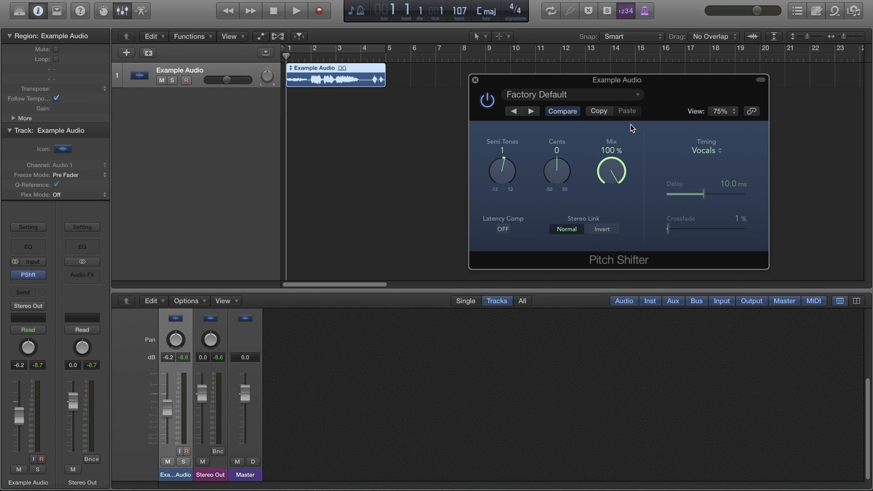
click(296, 11)
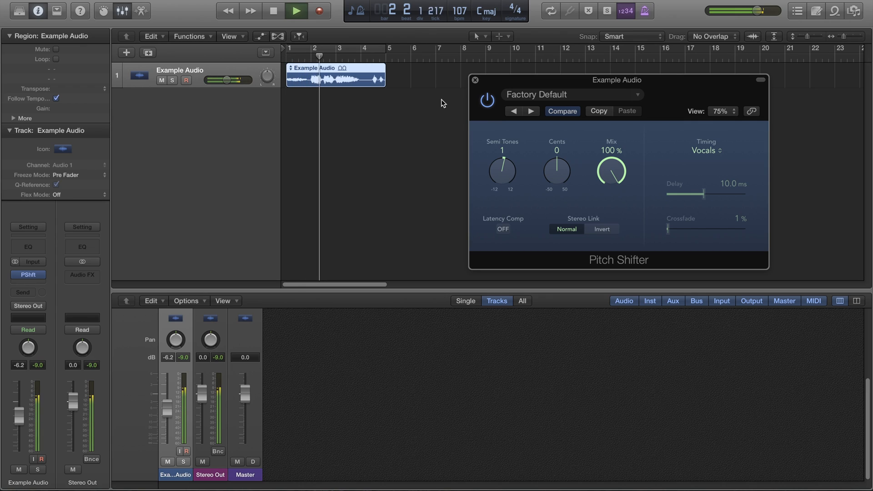
click(296, 10)
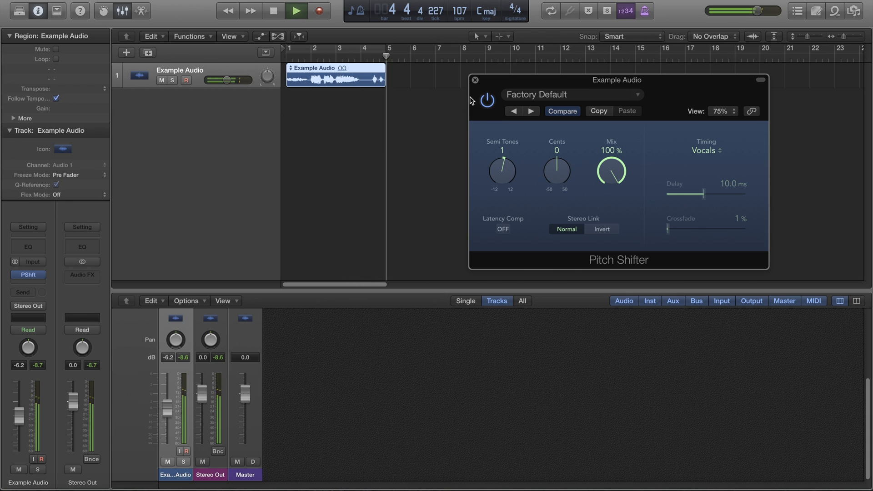
Step: Set Semi Tones to 3, replay the track, and close the Pitch Shifter window
drag(501, 170, 502, 156)
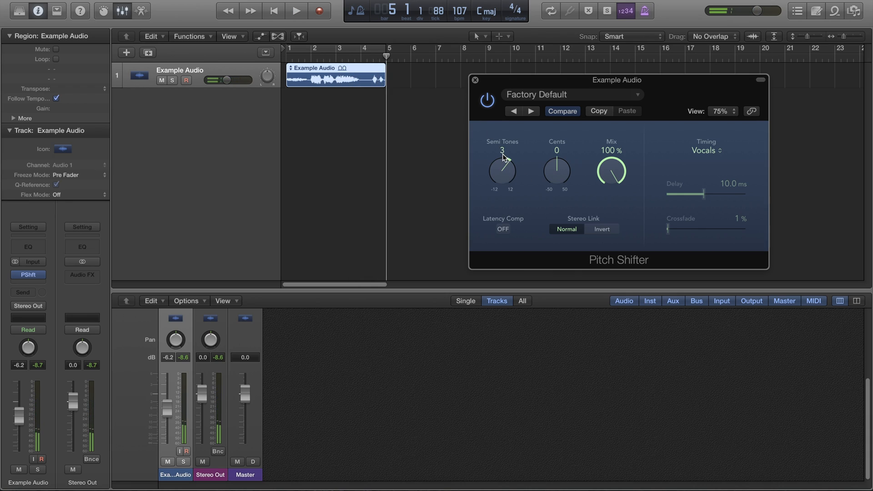
click(296, 10)
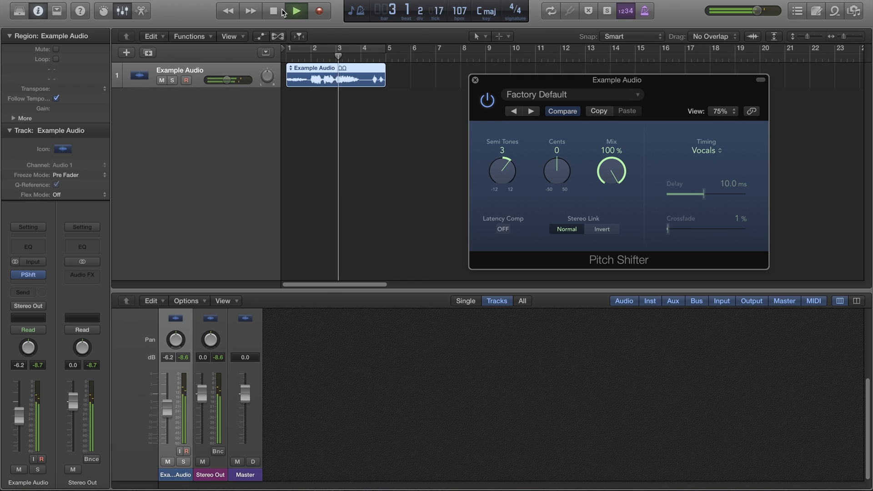
click(297, 11)
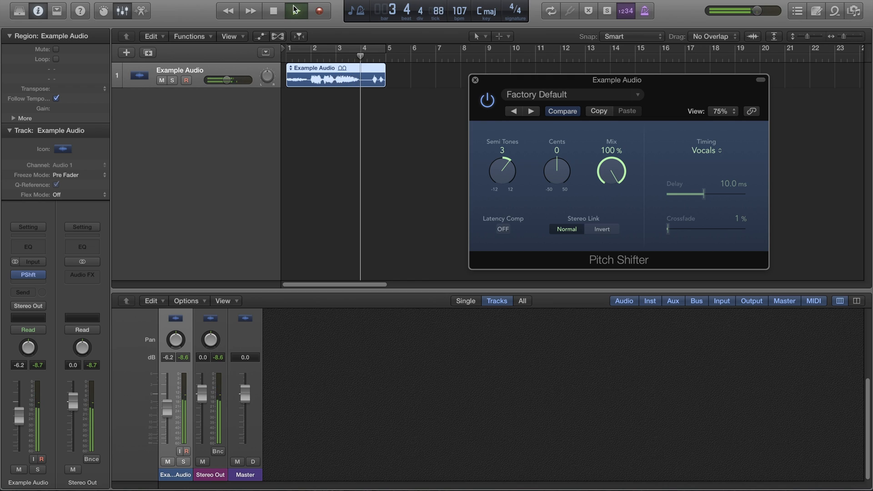
click(296, 10)
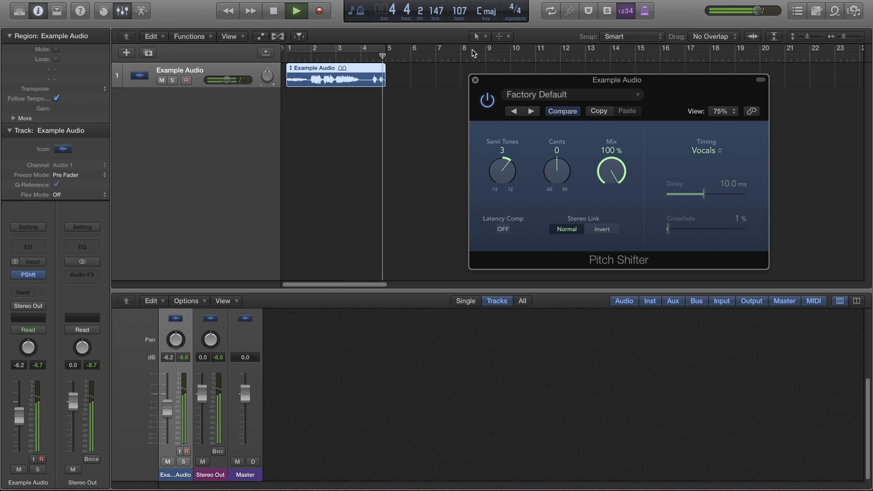
click(296, 11)
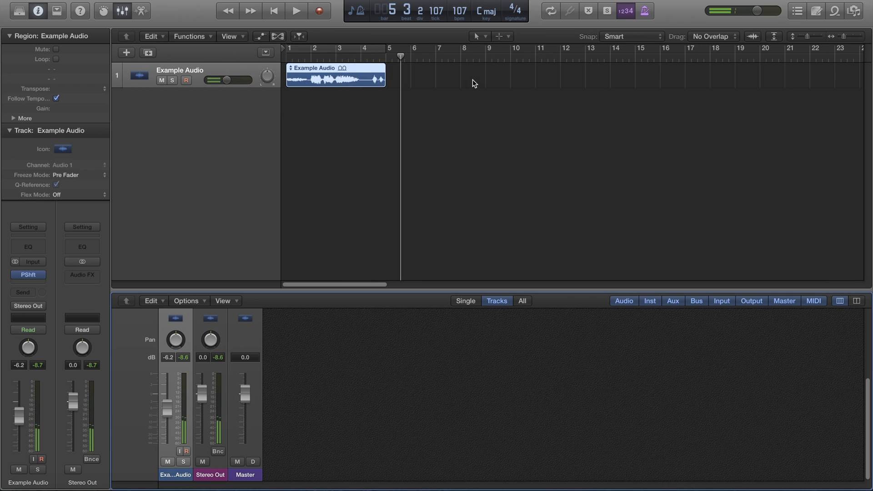